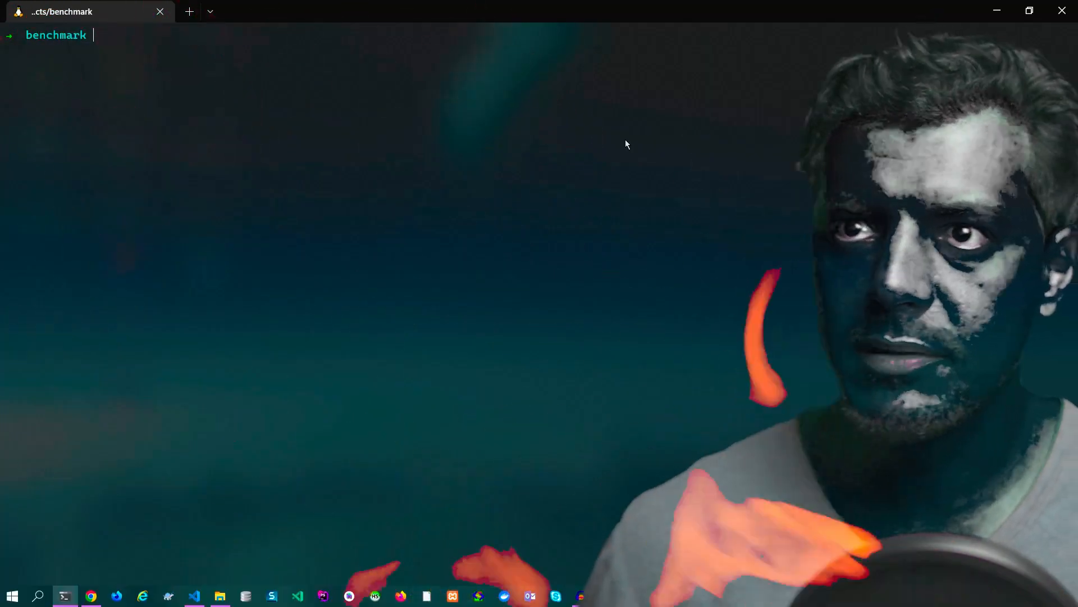
type("vim index.py")
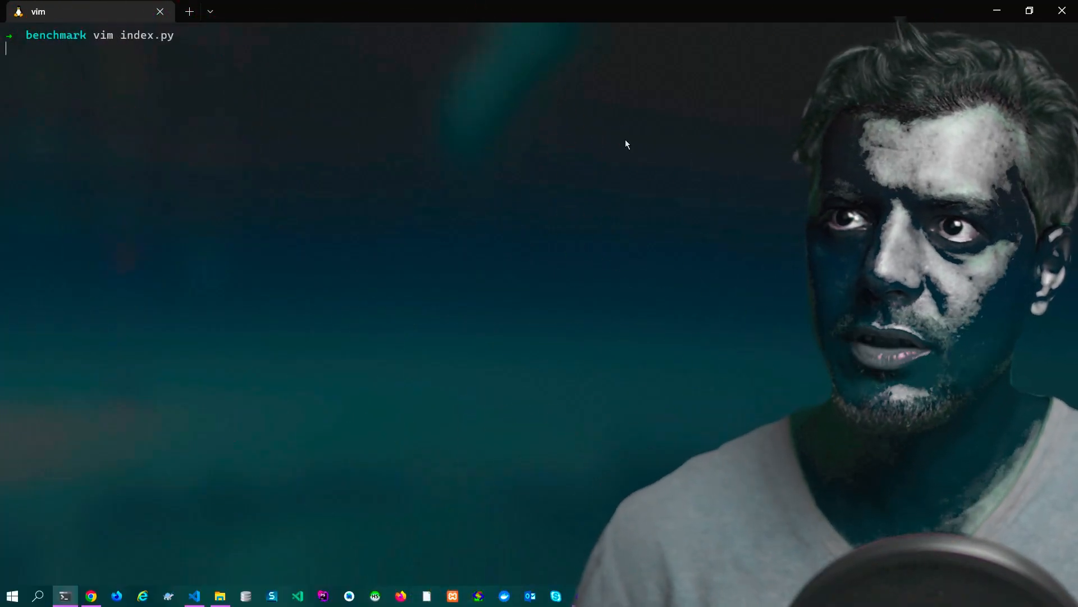
type("iterations = 100000")
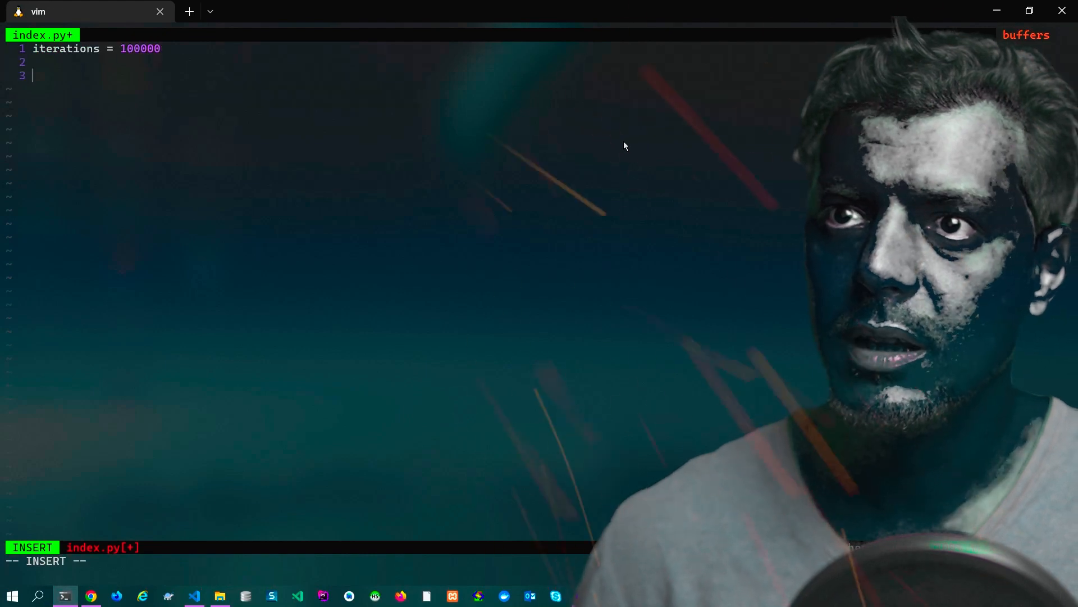
type("for i in r")
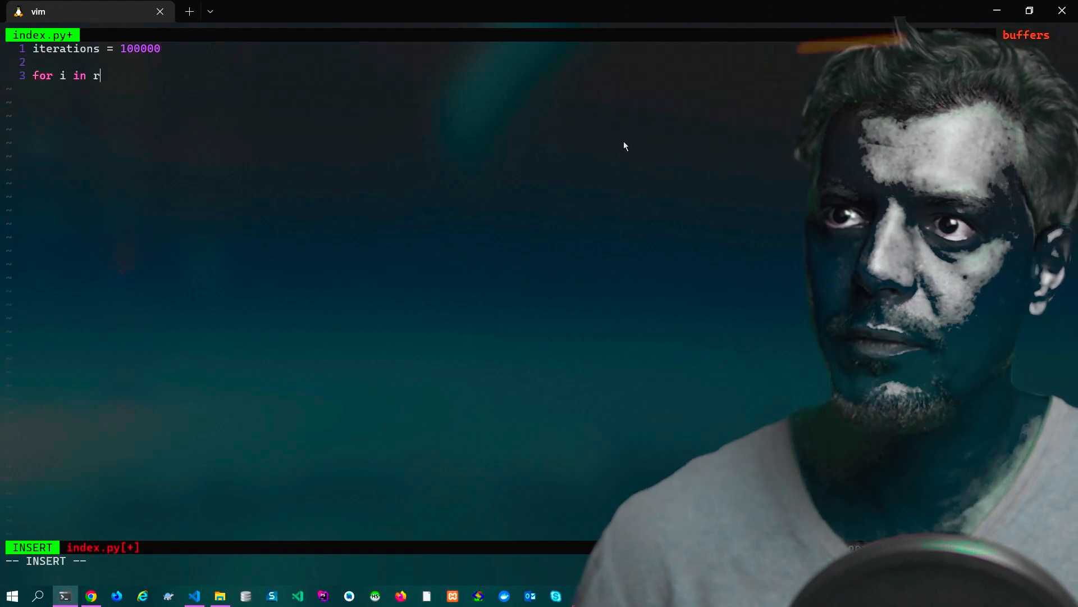
type("ange(iterations")
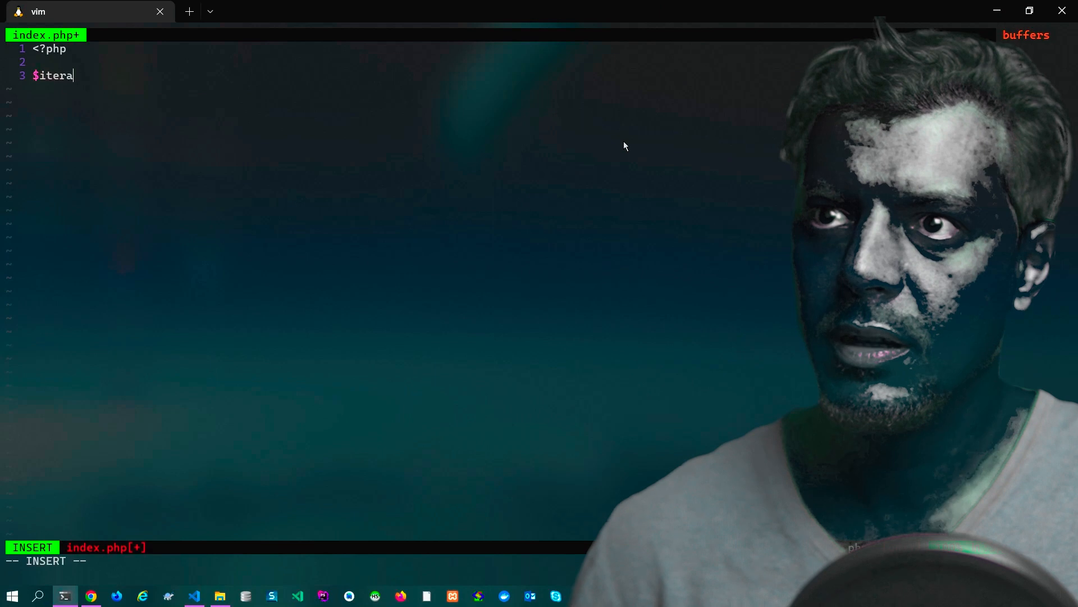
type("tions = 100000;")
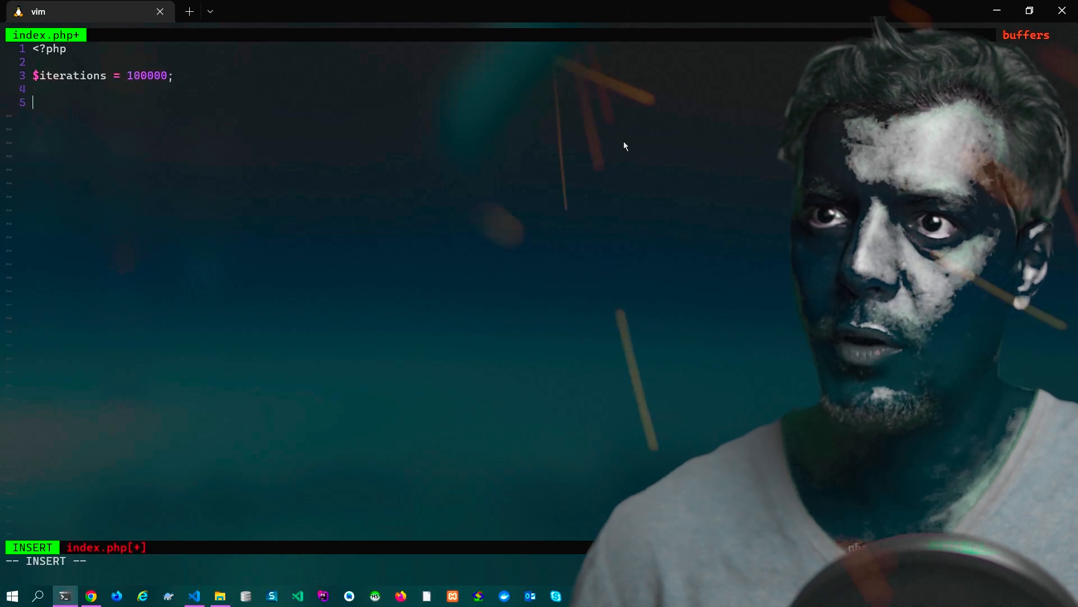
type("for ($i = 0; $i < $iterations; $i++) {")
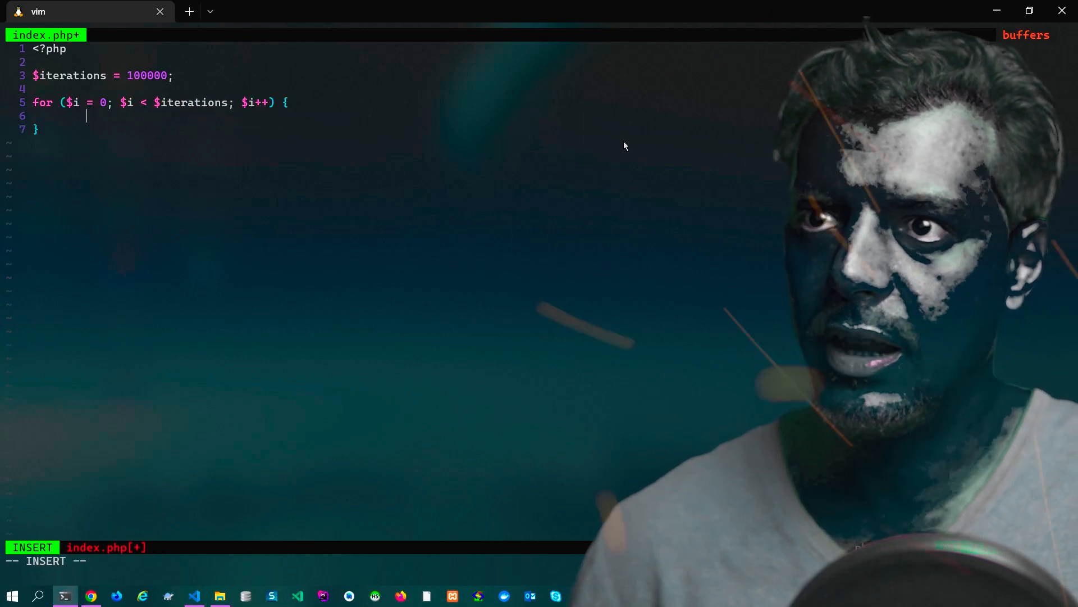
type("echo \"current loo")
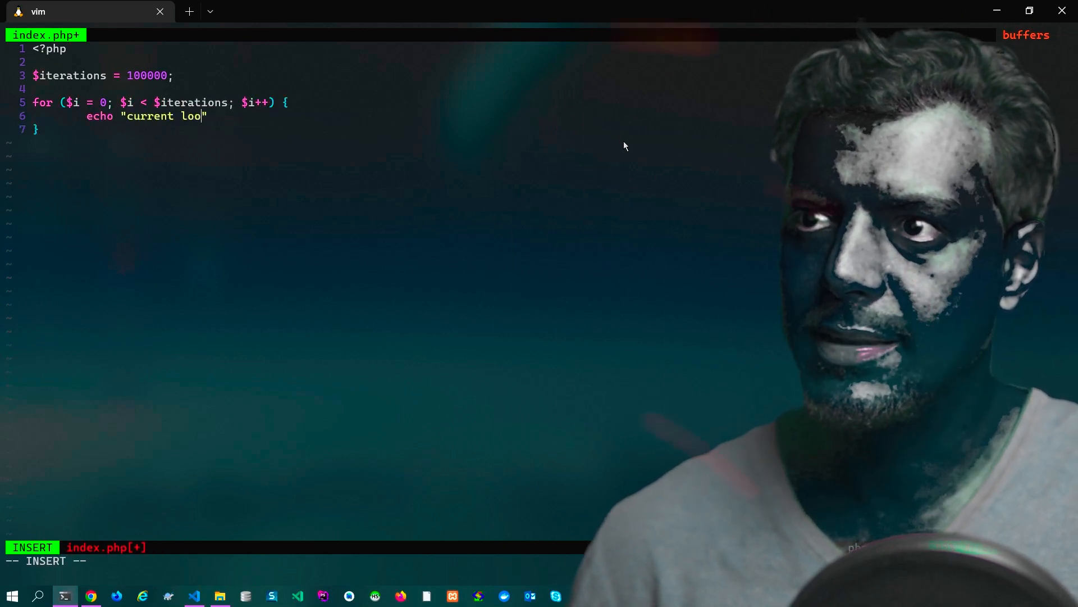
type("p is $i \\n")
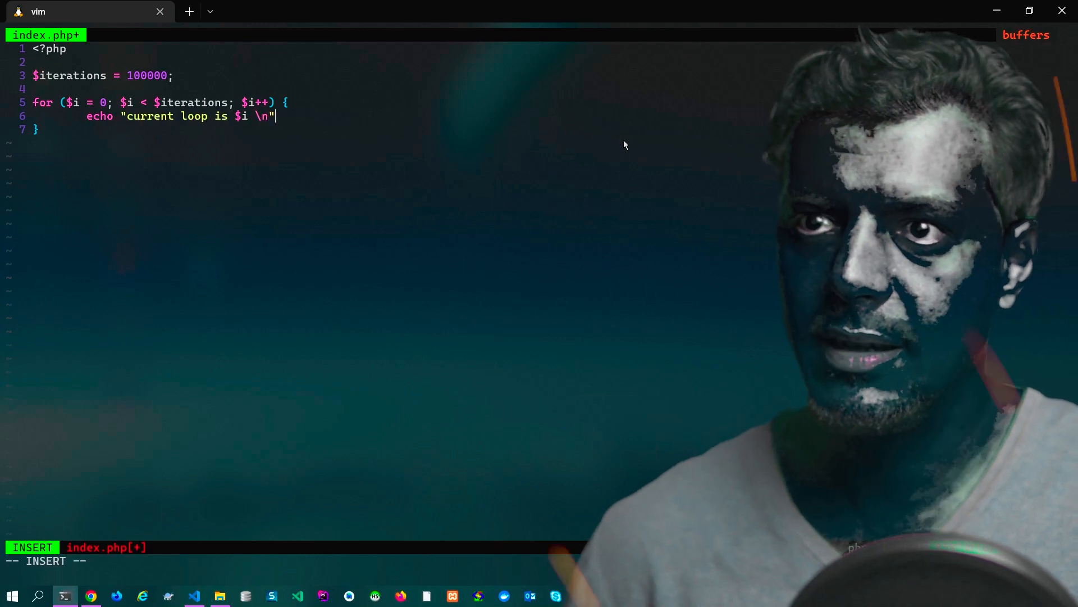